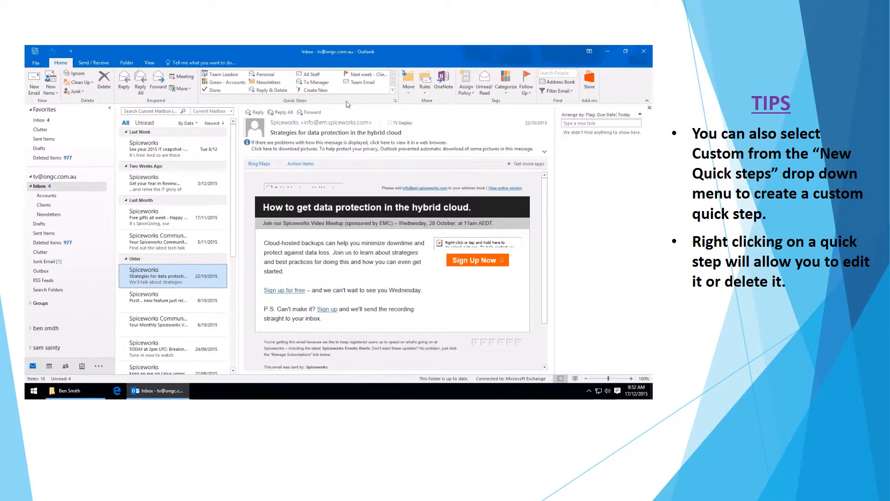
mouse_move(345, 112)
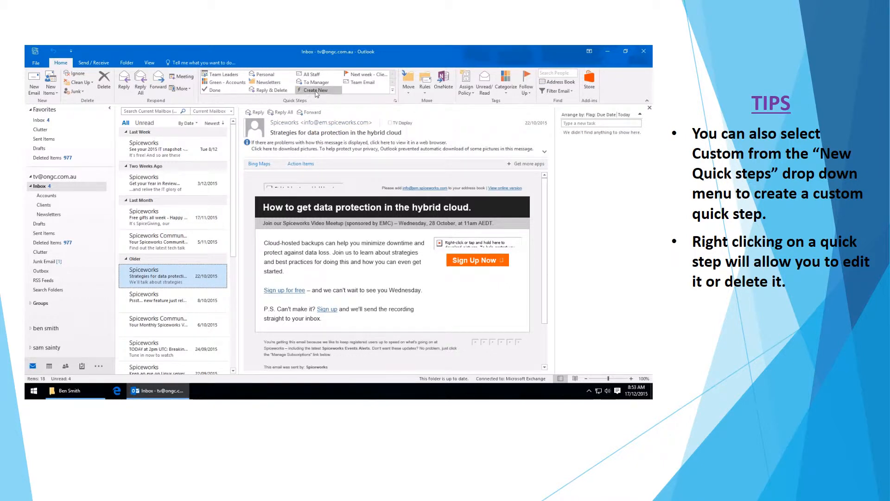
- Create a new custom quick step and begin naming it 'Reply and Follow up'
left_click(317, 90)
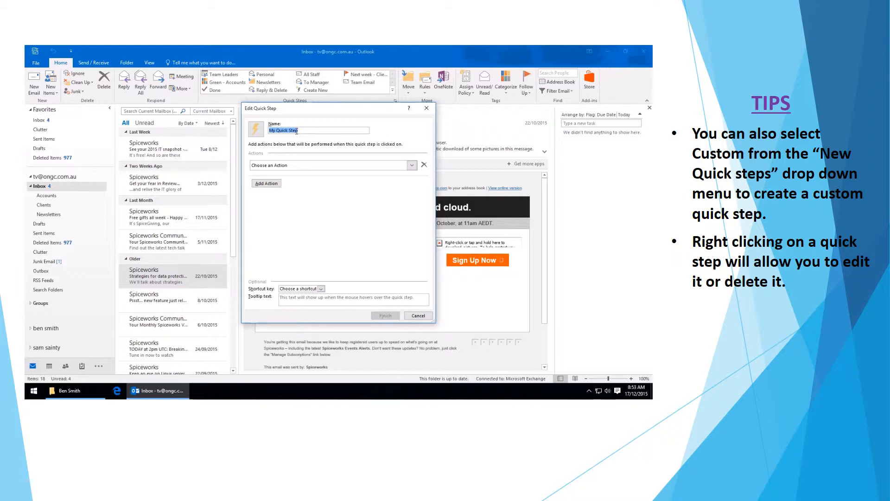
type("Reply")
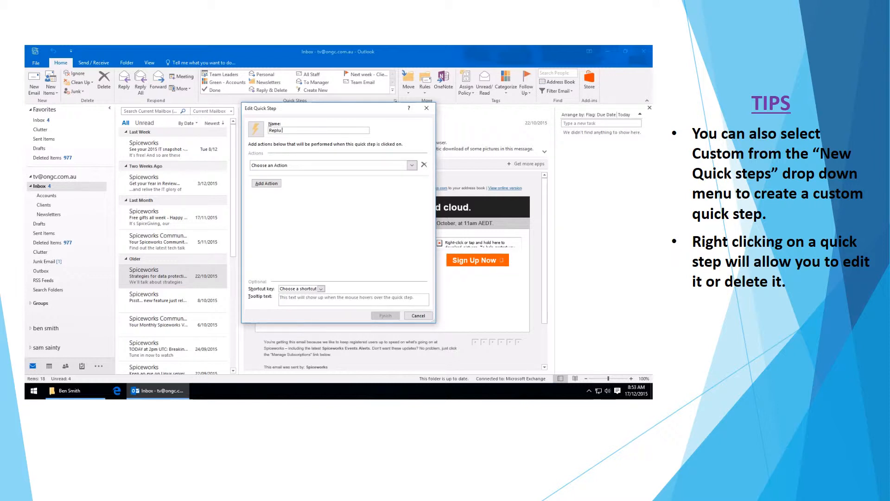
type("and Follow up")
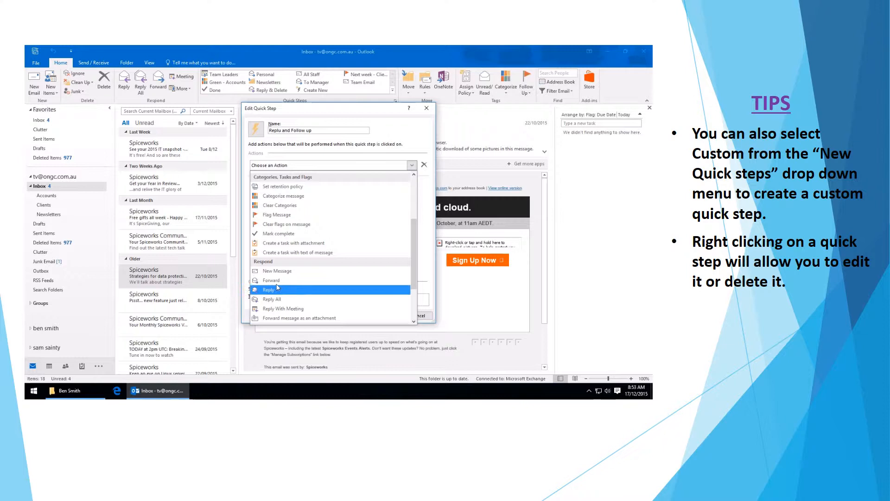
- Make the quick step's action Reply, with the follow-up flag set to This Week
left_click(268, 289)
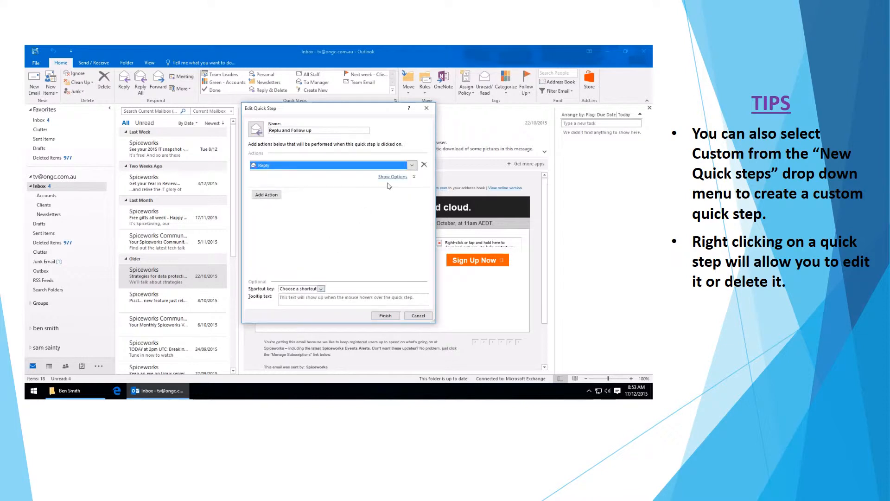
left_click(392, 177)
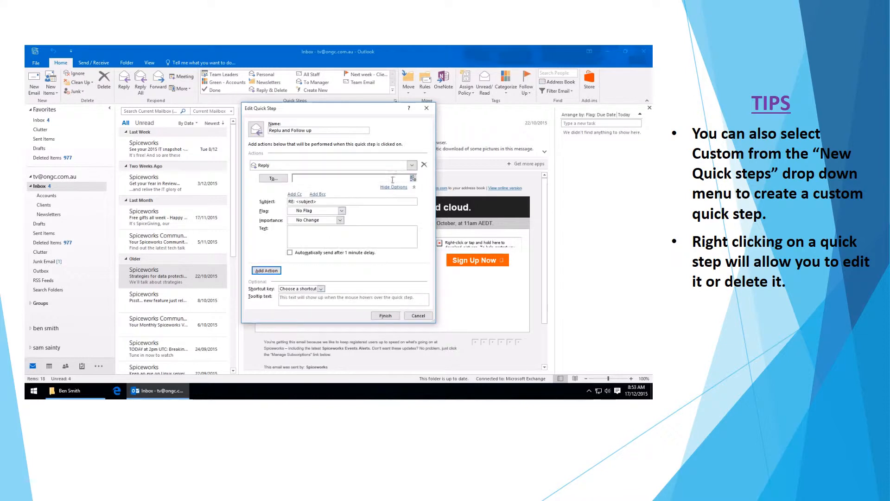
left_click(341, 210)
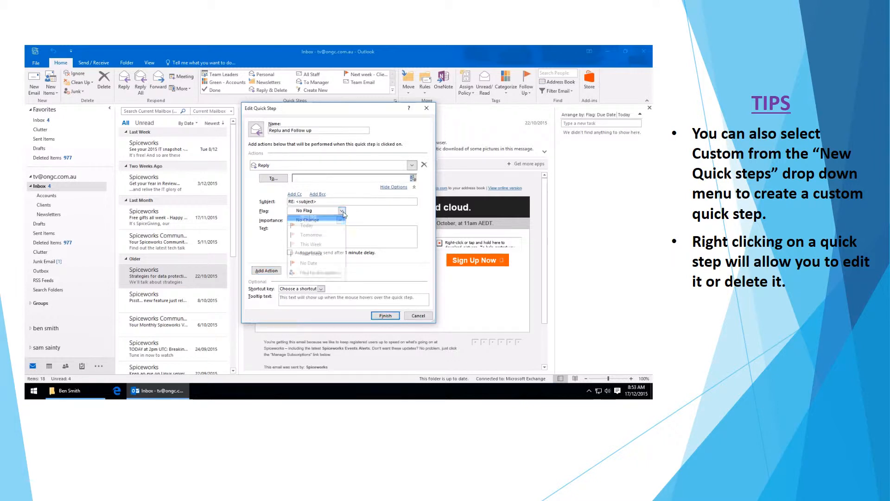
left_click(310, 245)
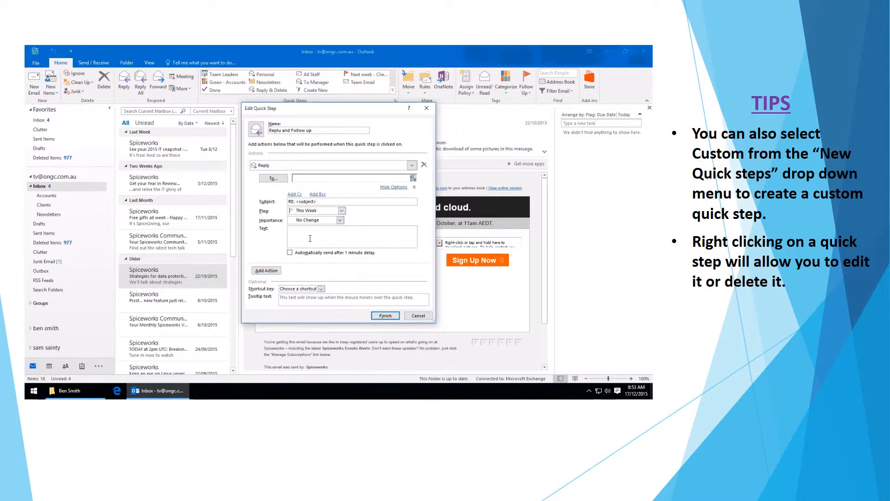
- Enter reply text 'I am busy and will follow up soon' and correct the name to 'Reply and Follow up'
type("i am busy and w")
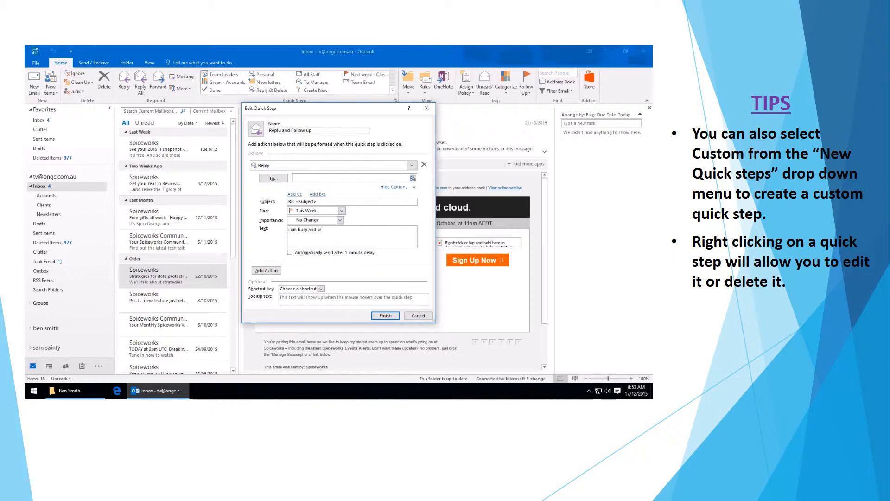
type("ill follow up")
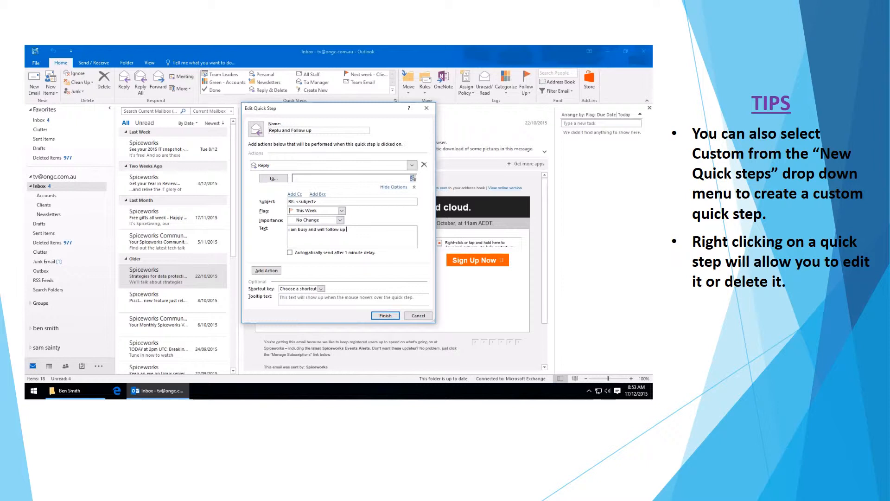
type("soon")
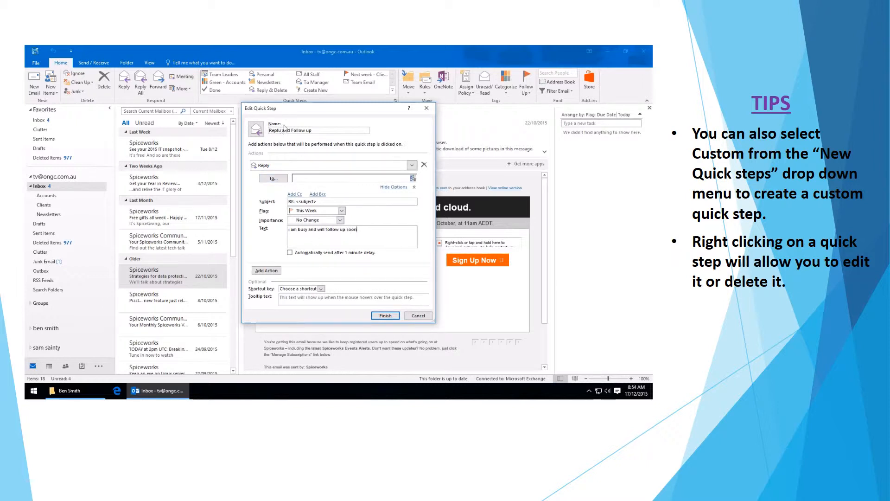
triple_click(318, 130)
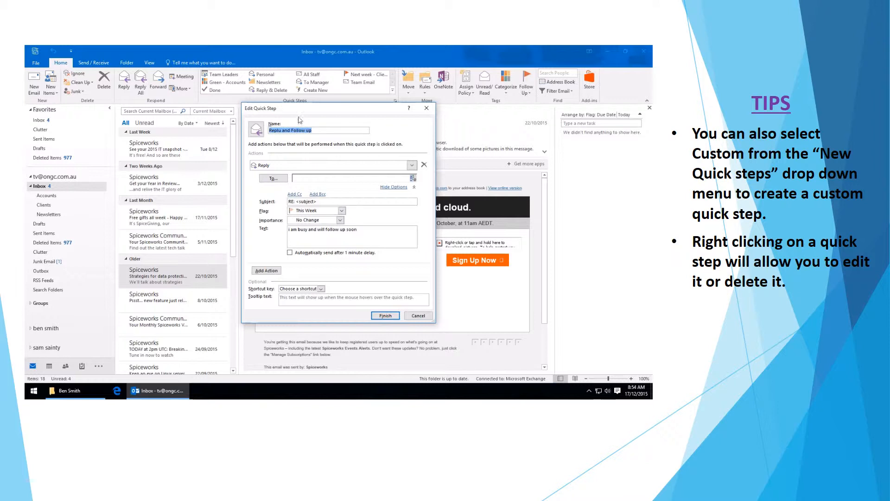
left_click(301, 130)
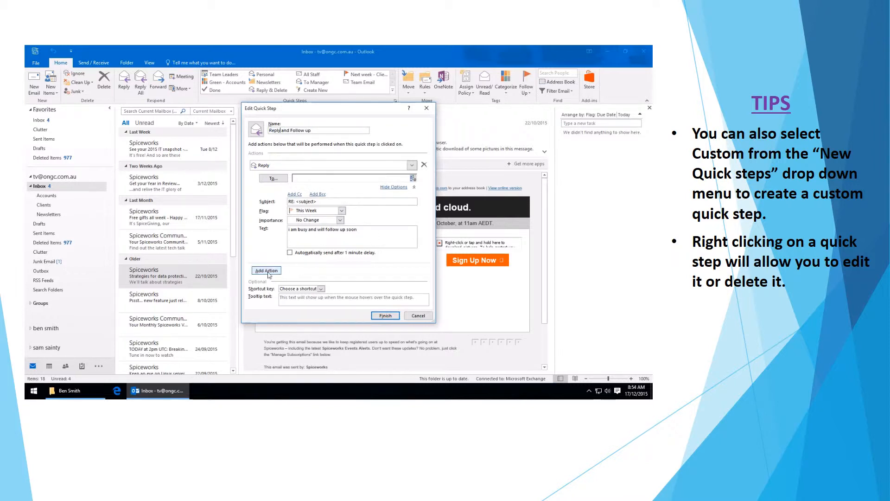
- Add a Move to folder action that files the message into Clients
left_click(266, 271)
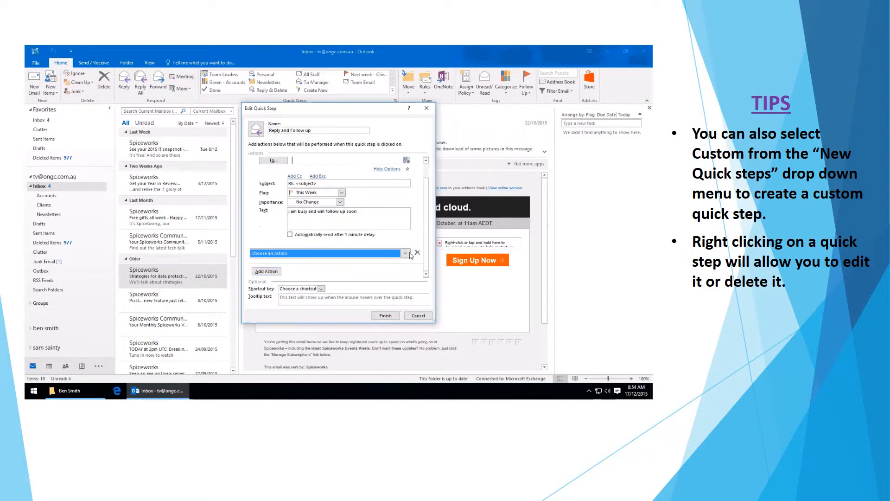
left_click(404, 254)
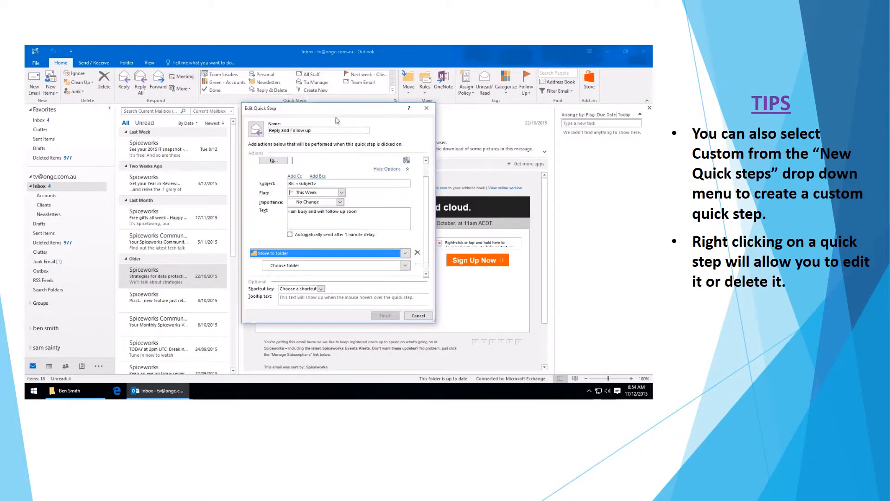
left_click(404, 266)
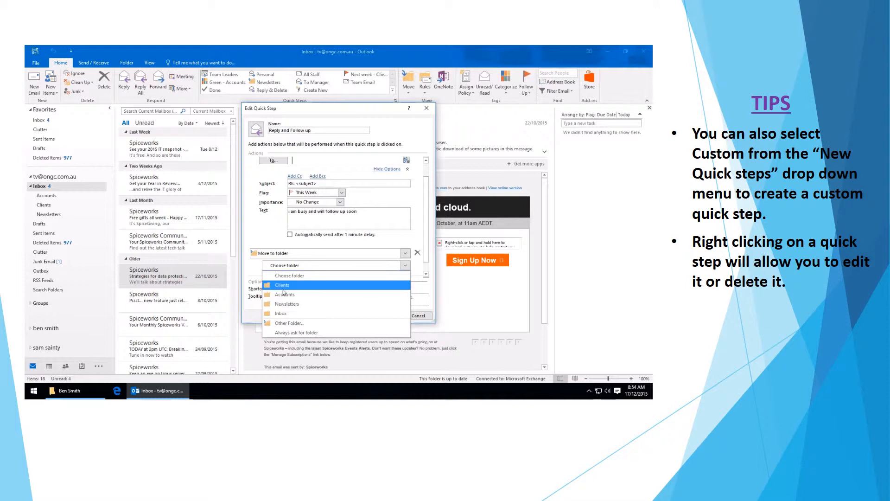
left_click(282, 285)
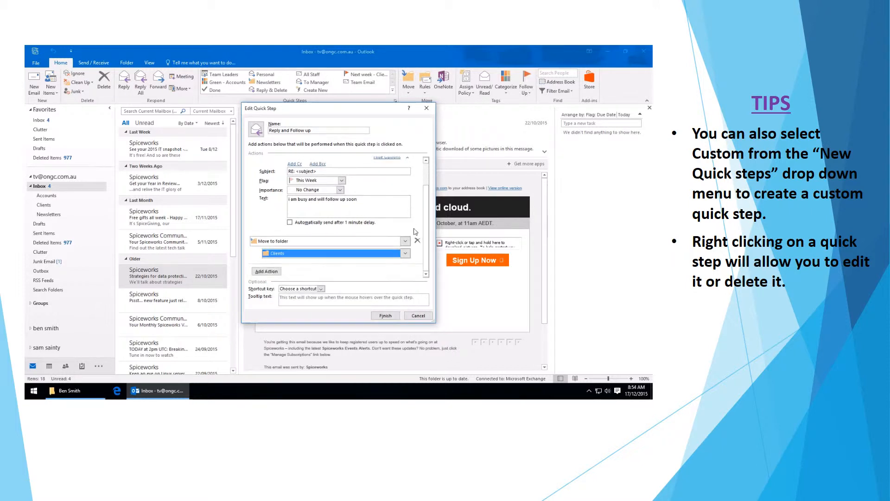
left_click(266, 271)
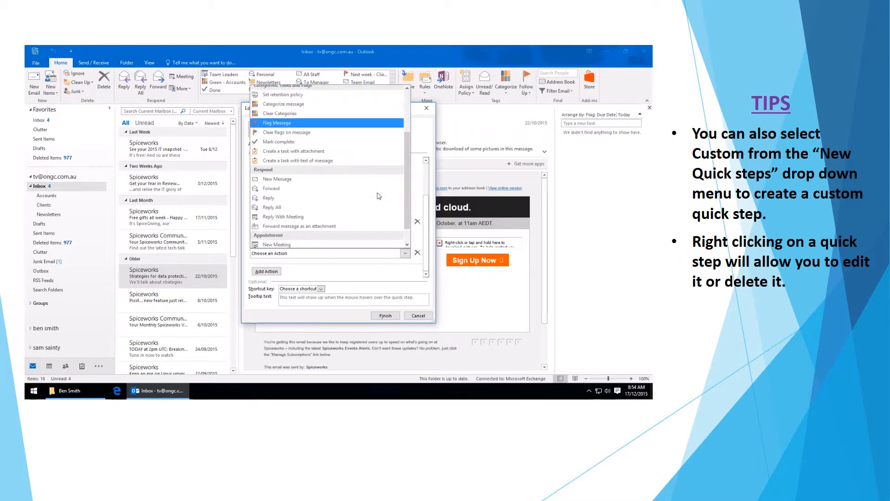
- Add a 'Create an appointment with attachment' action to the quick step
scroll("down", 3)
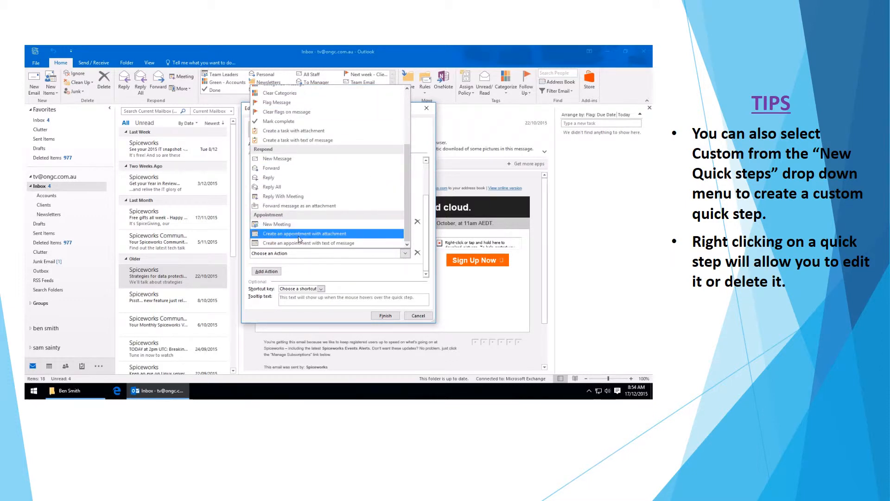
left_click(305, 233)
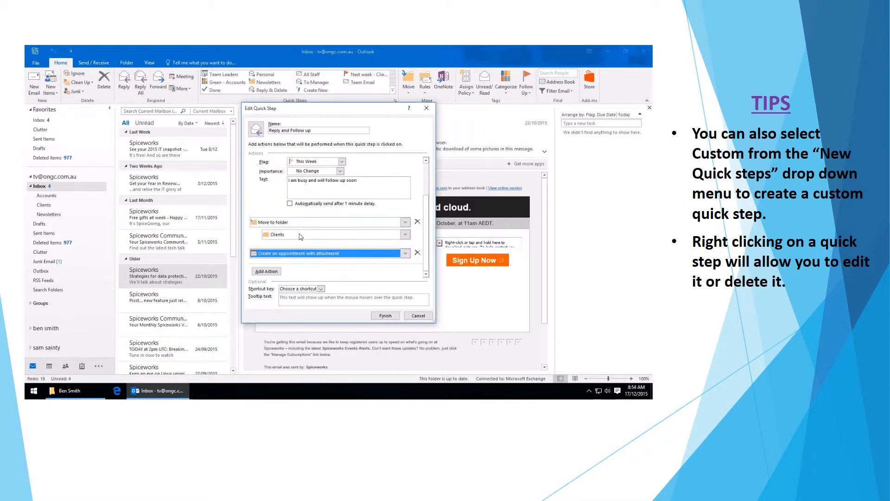
left_click(321, 289)
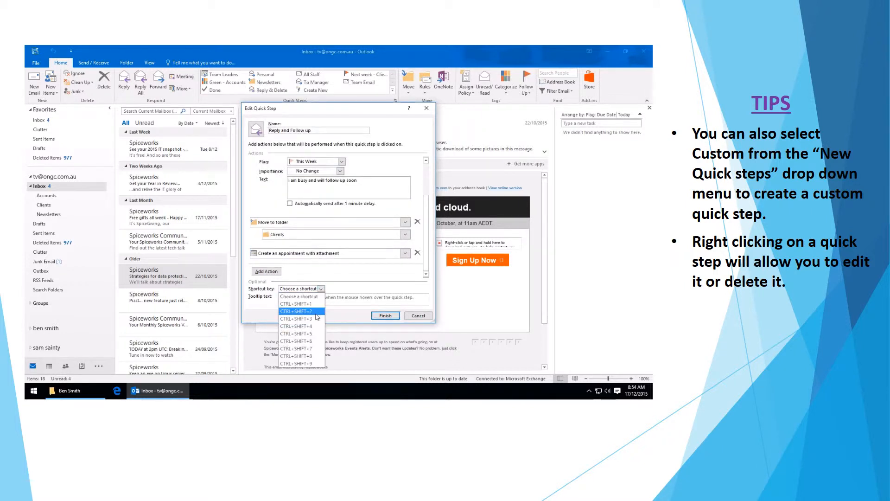
- Assign shortcut CTRL+SHIFT+1 and tooltip 'reply and followup', then finish the quick step
left_click(296, 304)
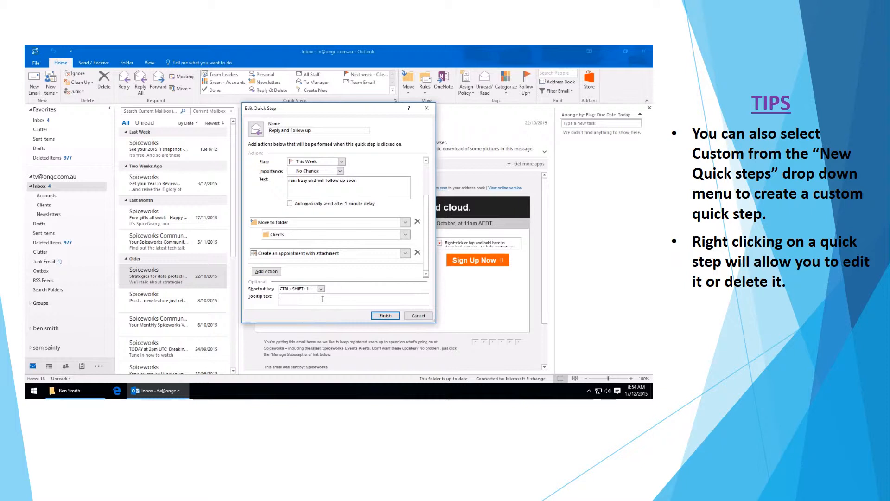
type("f")
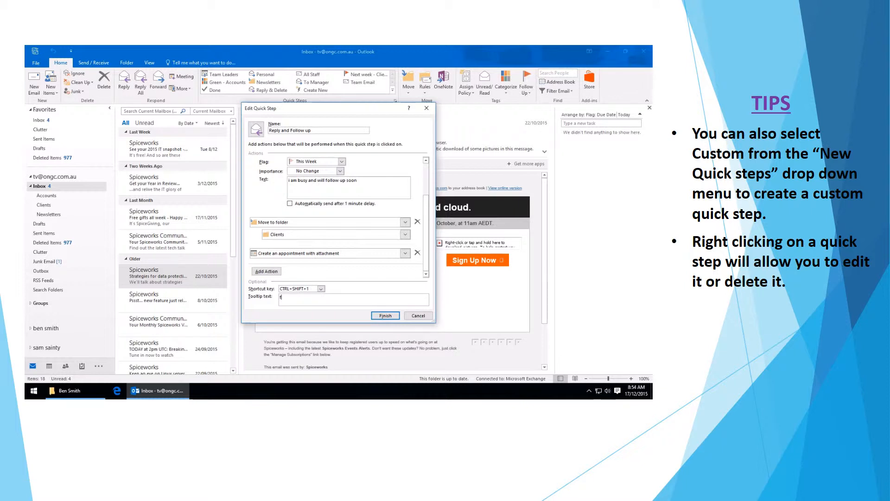
type("reply and followup")
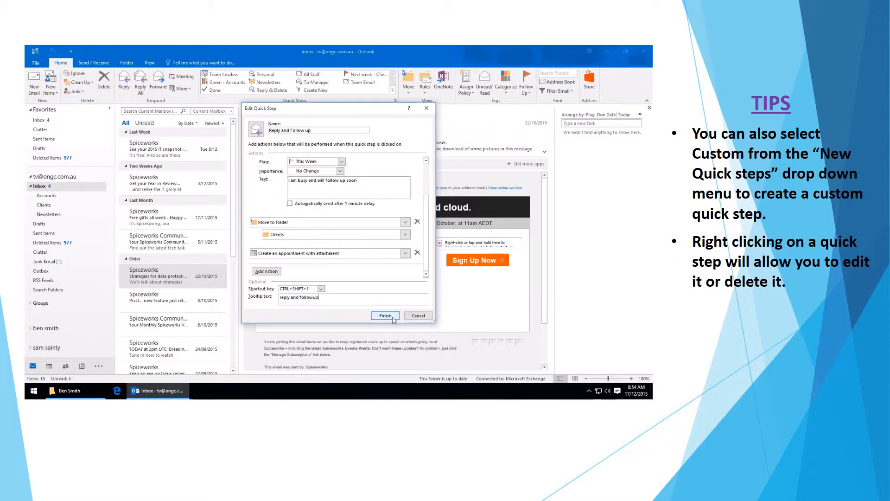
left_click(385, 316)
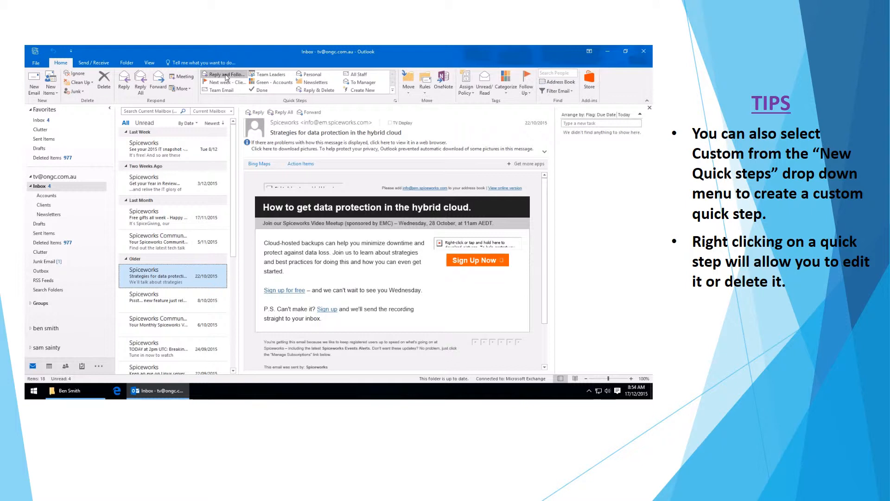
mouse_move(224, 74)
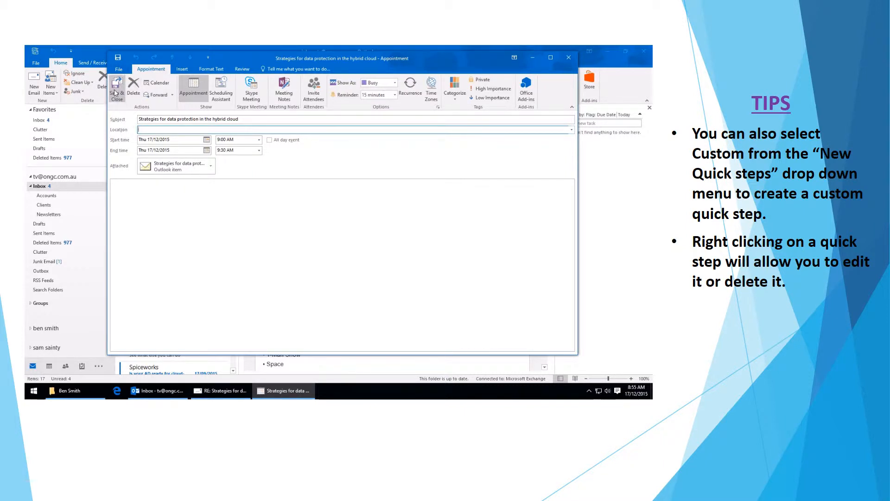
- Save the new appointment and dismiss all pending reminders
left_click(117, 89)
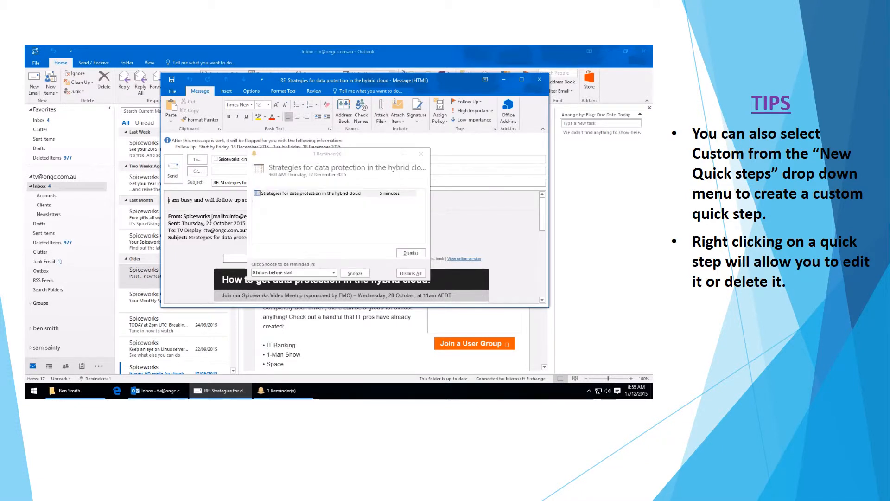
left_click(411, 273)
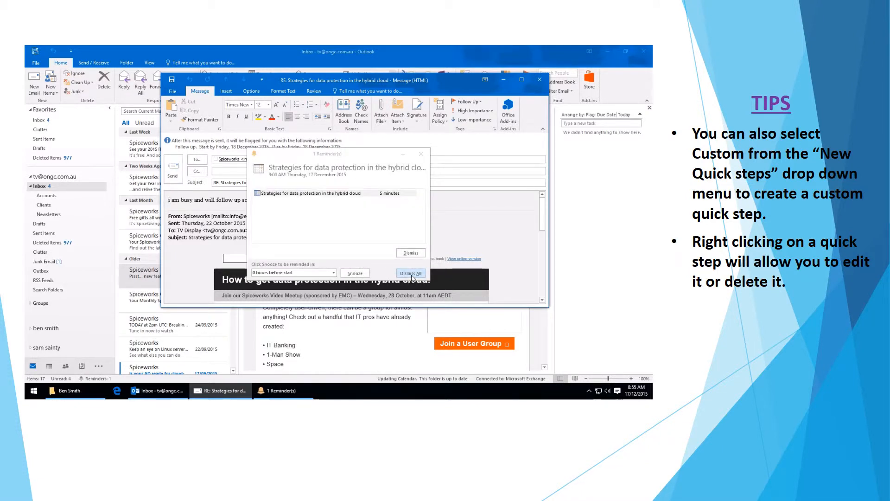
left_click(411, 274)
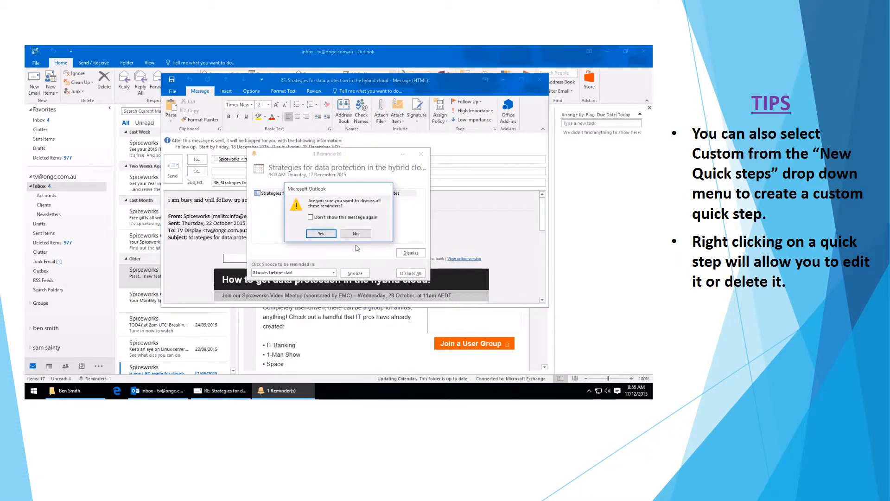
left_click(321, 233)
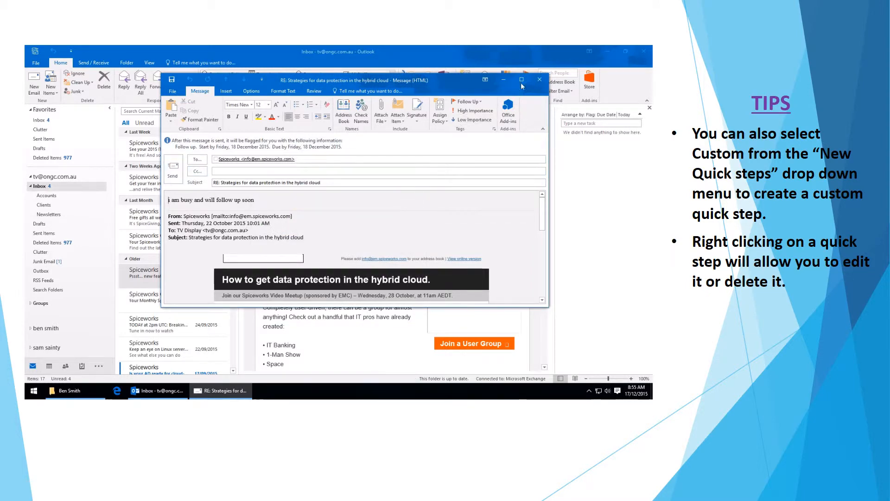
- Discard the unsaved reply, check the Clients folder, and switch to the Calendar
left_click(539, 79)
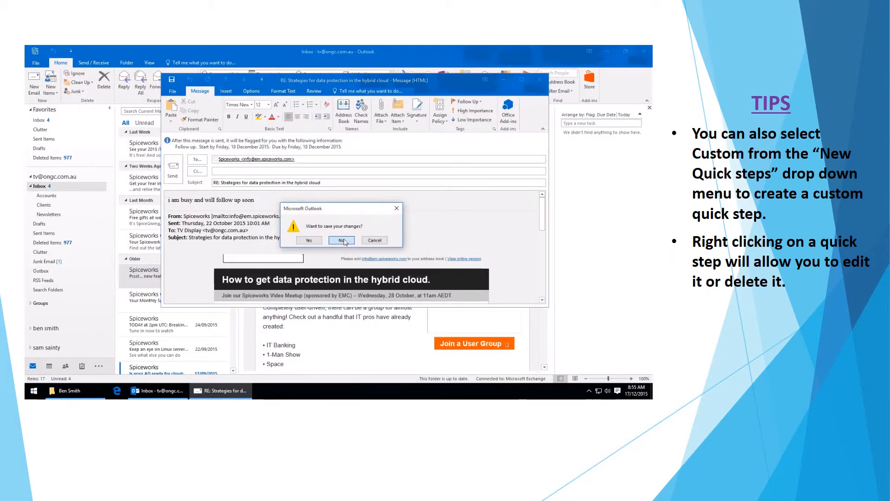
left_click(341, 240)
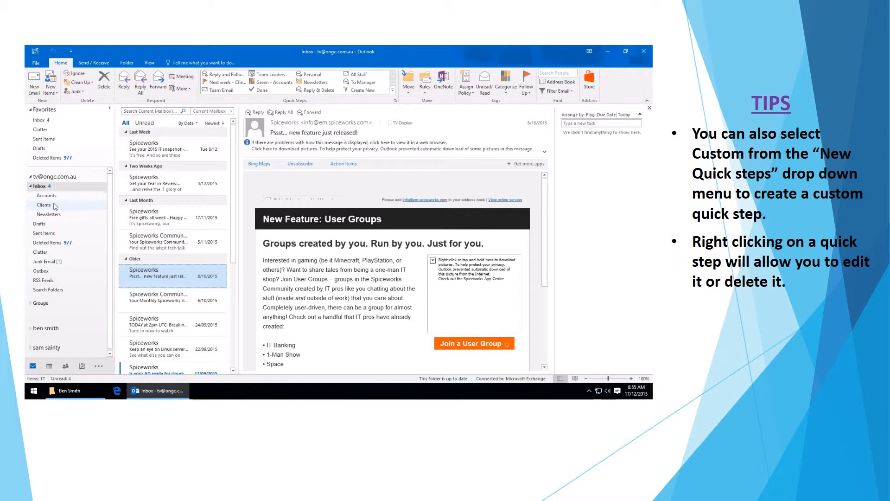
left_click(44, 205)
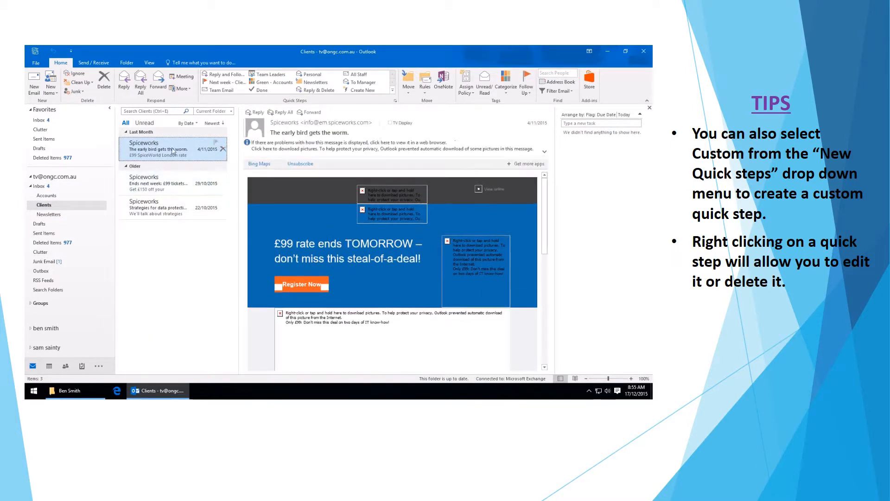
mouse_move(205, 171)
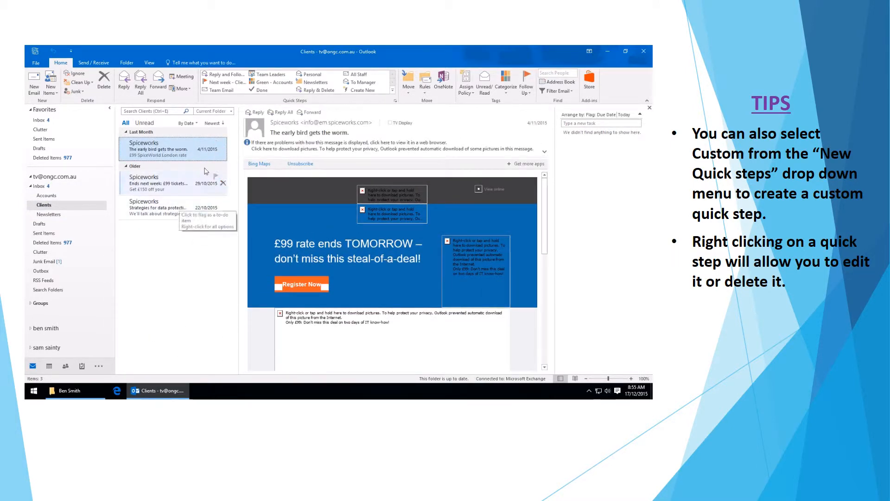
left_click(49, 365)
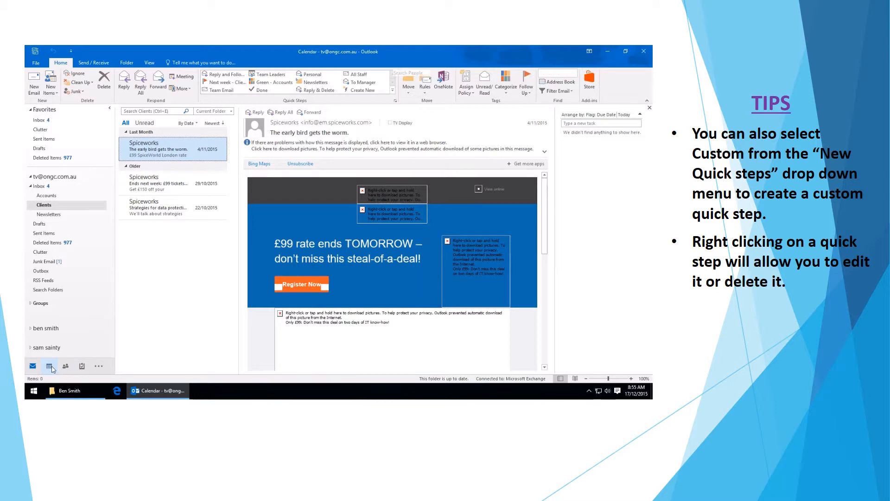
left_click(50, 366)
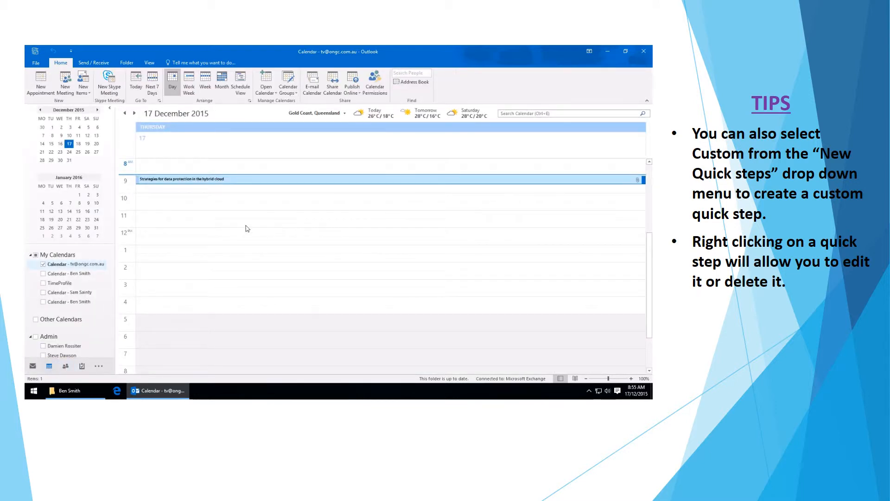
mouse_move(193, 178)
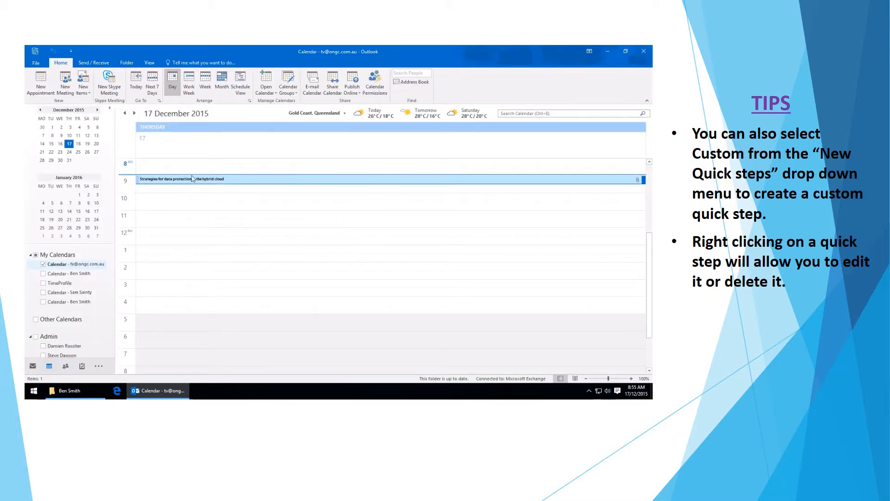